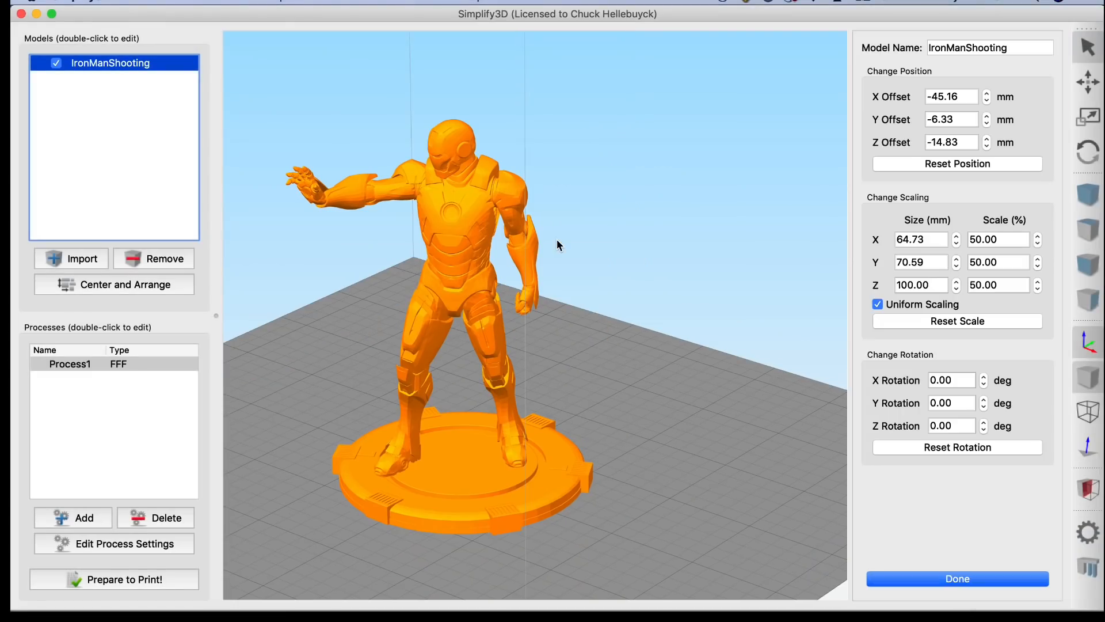
{"action": "mouse_move", "coordinate": [973, 252]}
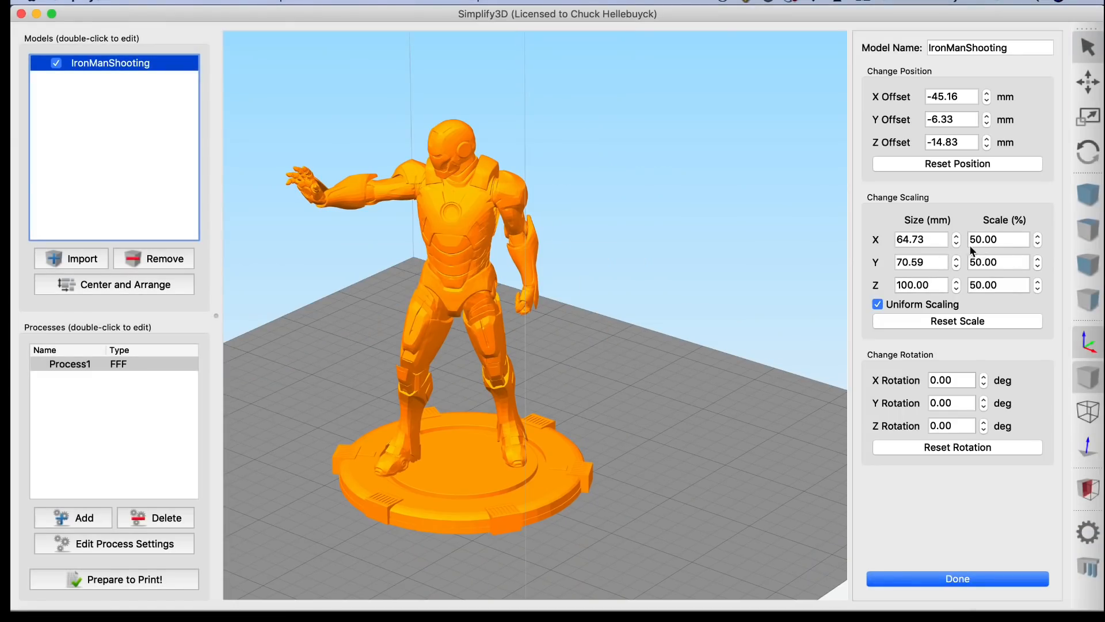
Bring up Simplify3D's Customize Support Structures window for the Iron Man figure.
{"action": "left_click", "coordinate": [956, 578]}
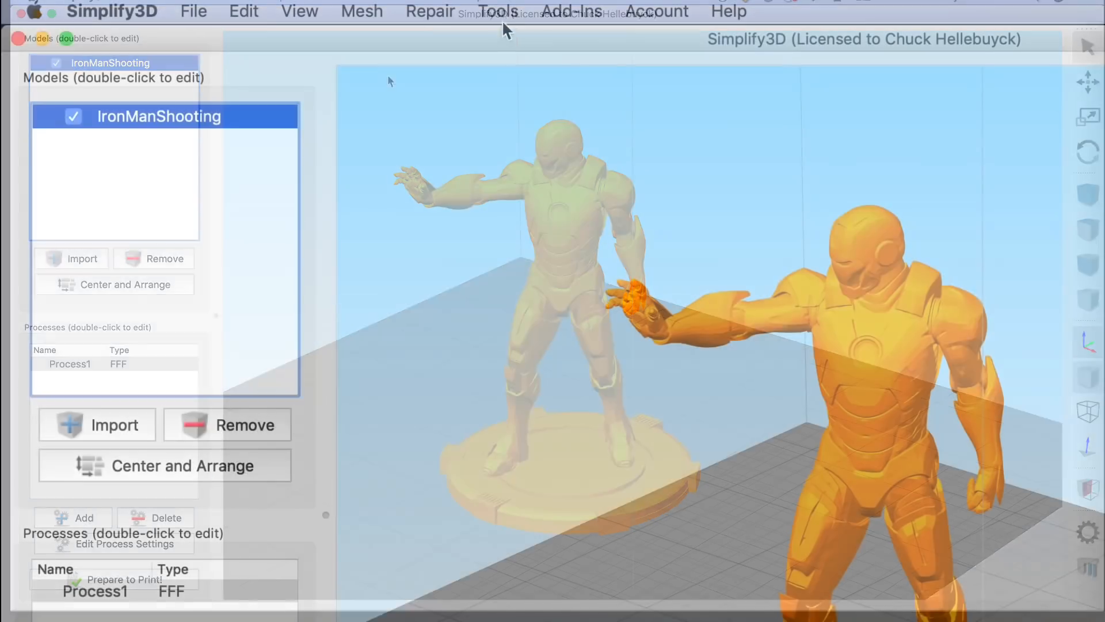
{"action": "left_click", "coordinate": [497, 11]}
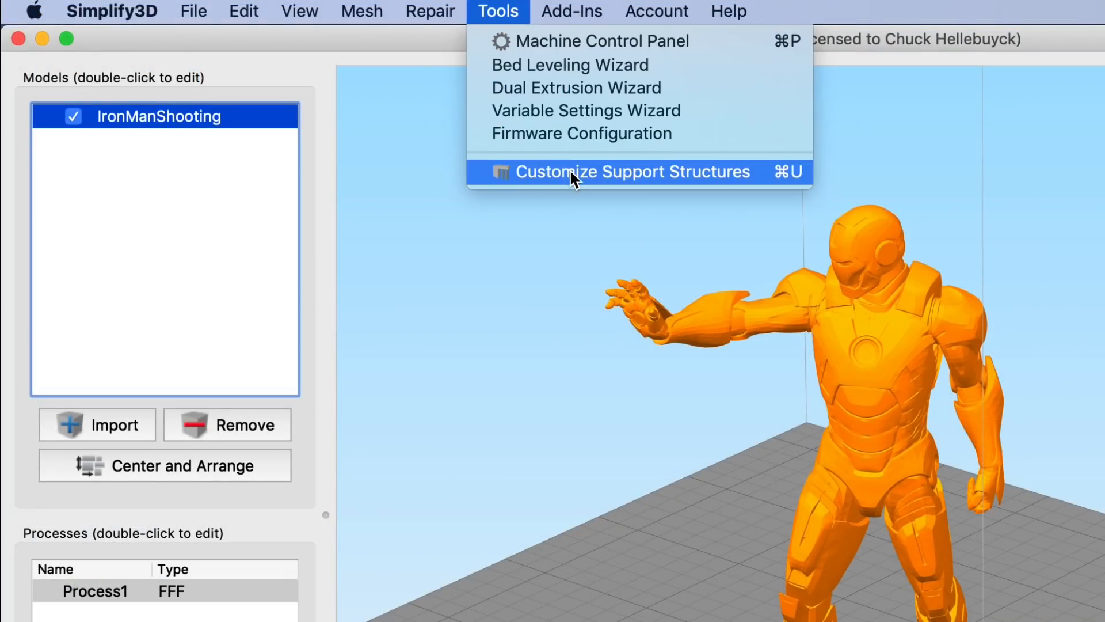
{"action": "left_click", "coordinate": [630, 172]}
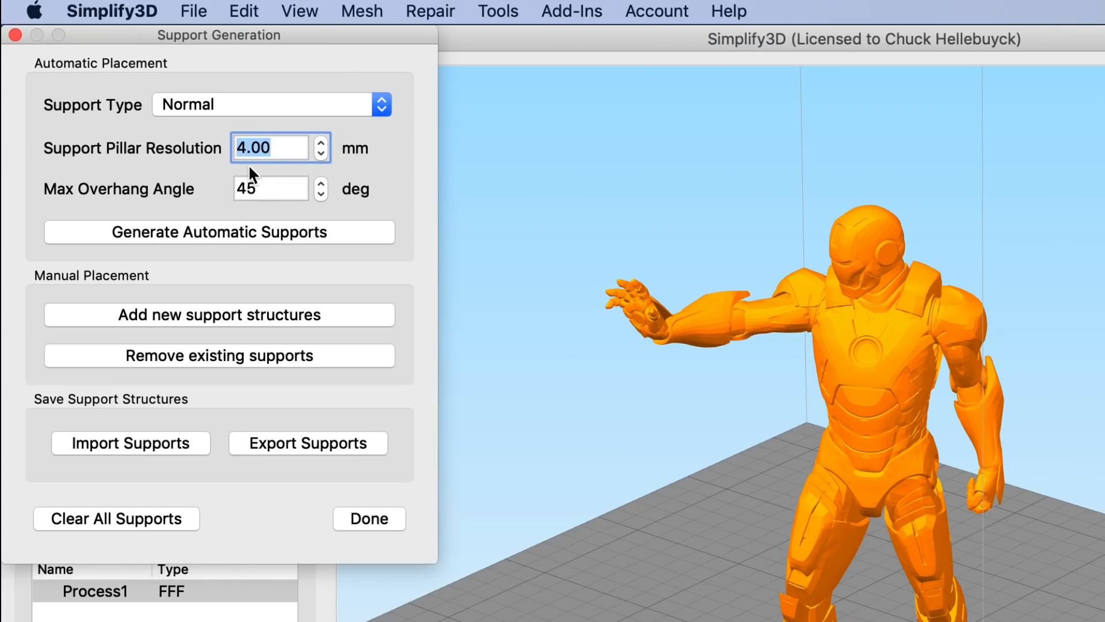
{"action": "mouse_move", "coordinate": [229, 239]}
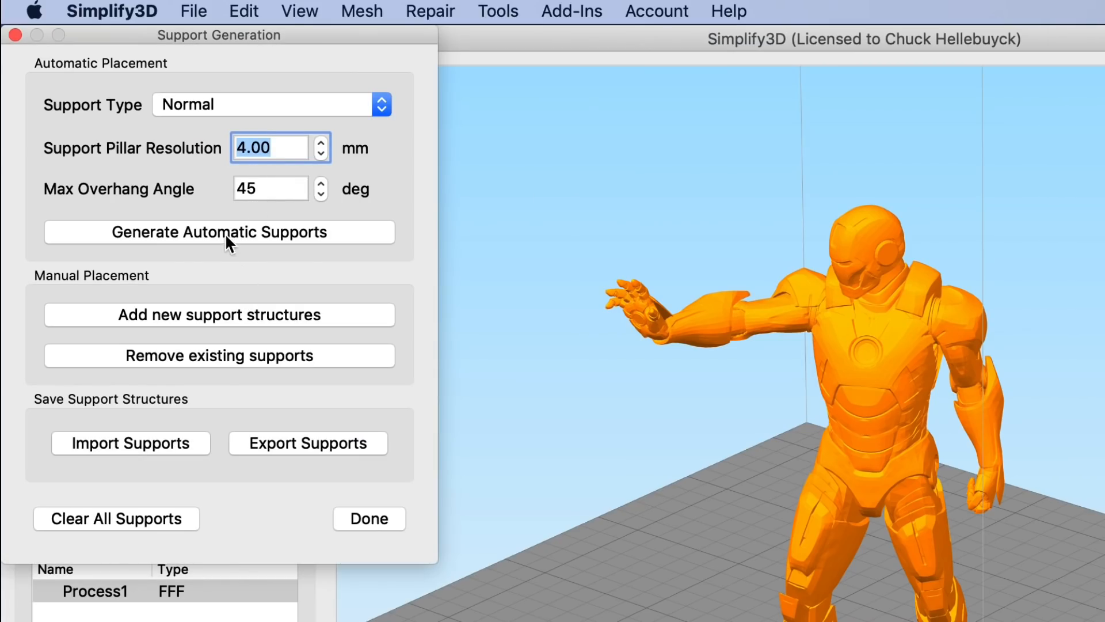
{"action": "left_click", "coordinate": [219, 232]}
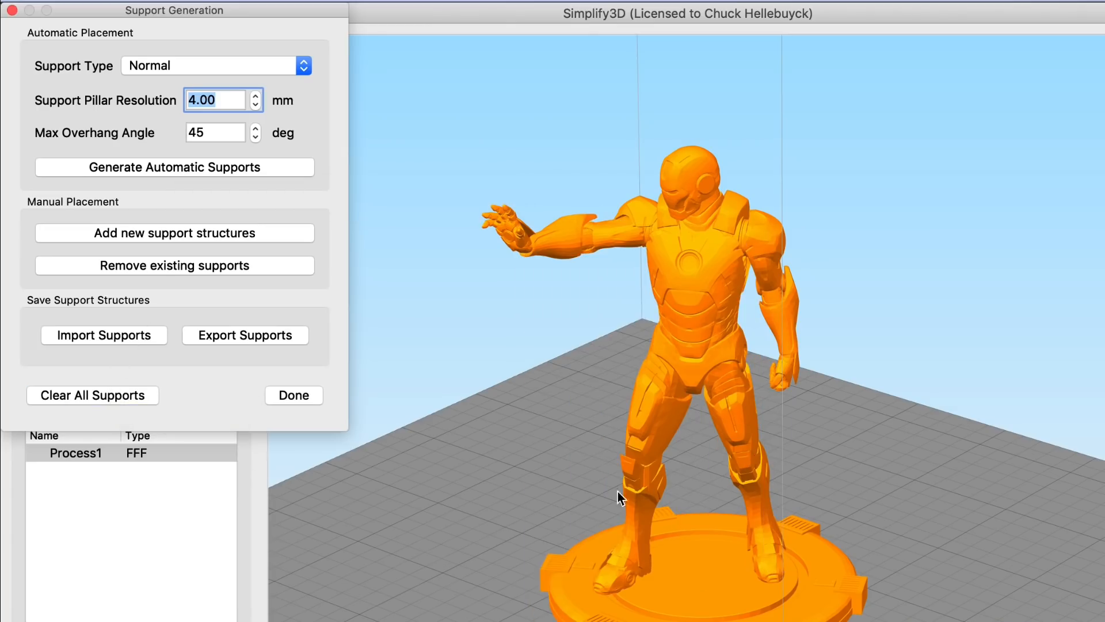
Manually place support pillars beneath the outstretched hand and the lowered hand.
{"action": "left_click_drag", "start_coordinate": [620, 497], "coordinate": [688, 387]}
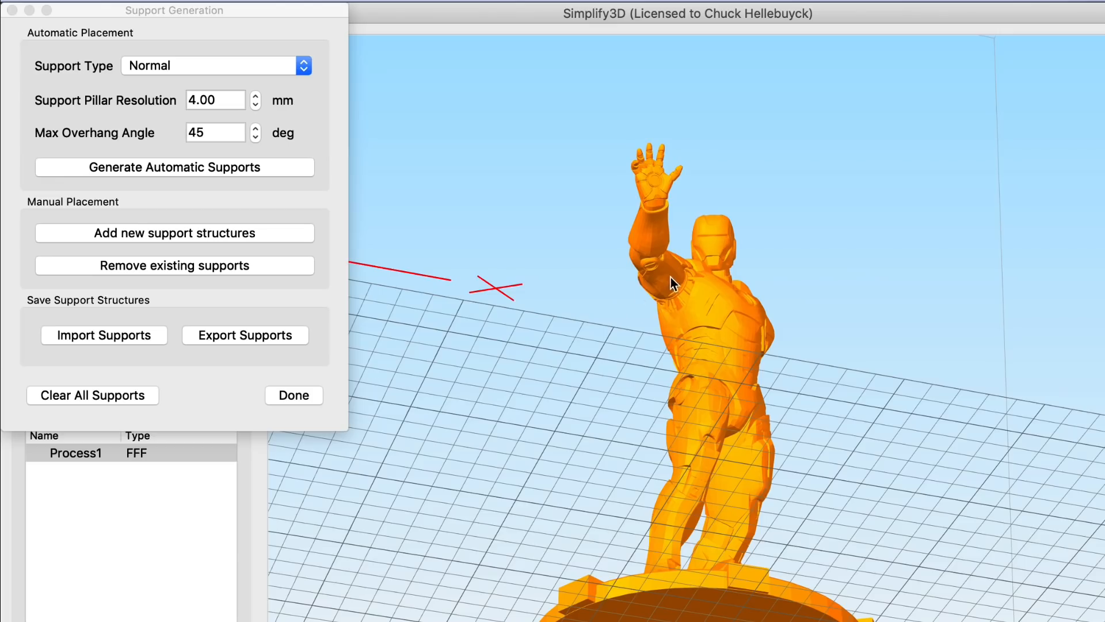
{"action": "left_click", "coordinate": [173, 233]}
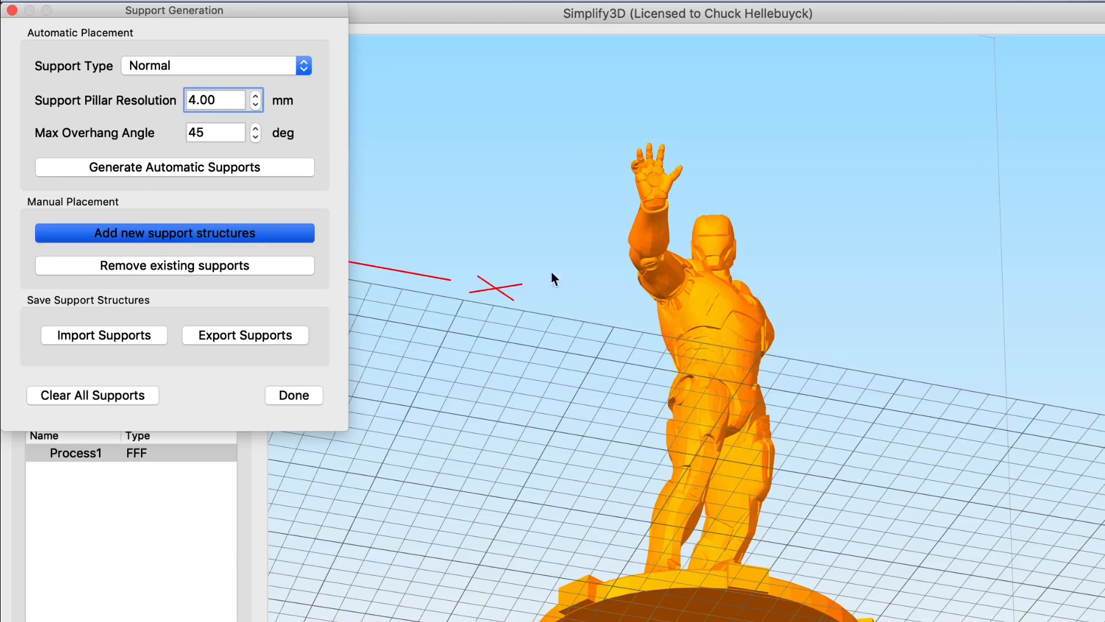
{"action": "left_click", "coordinate": [668, 292]}
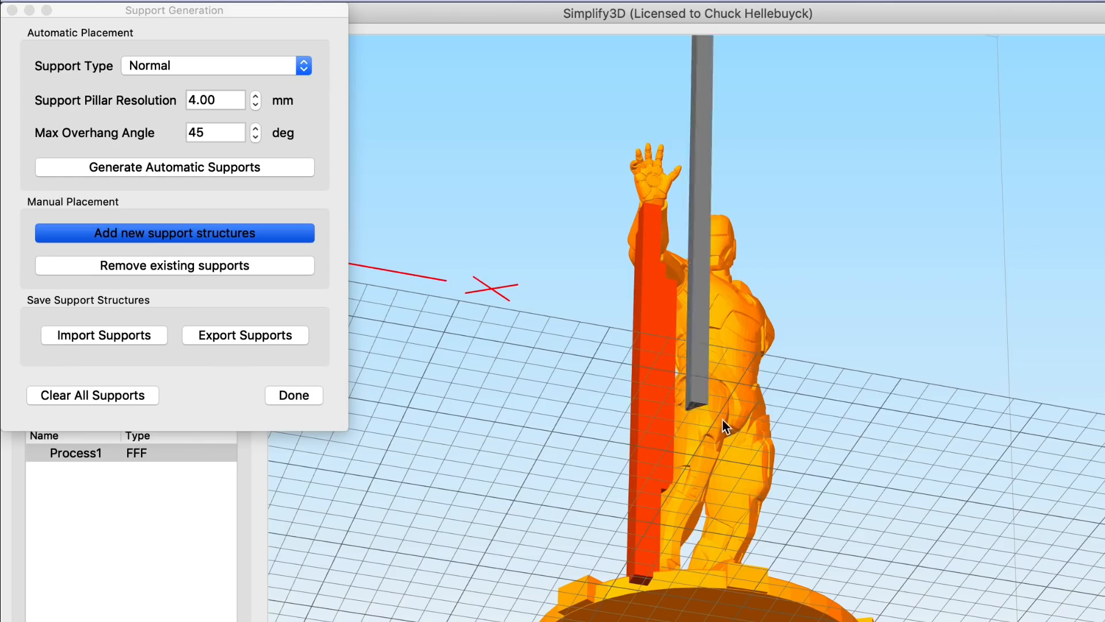
{"action": "left_click_drag", "start_coordinate": [725, 427], "coordinate": [751, 506]}
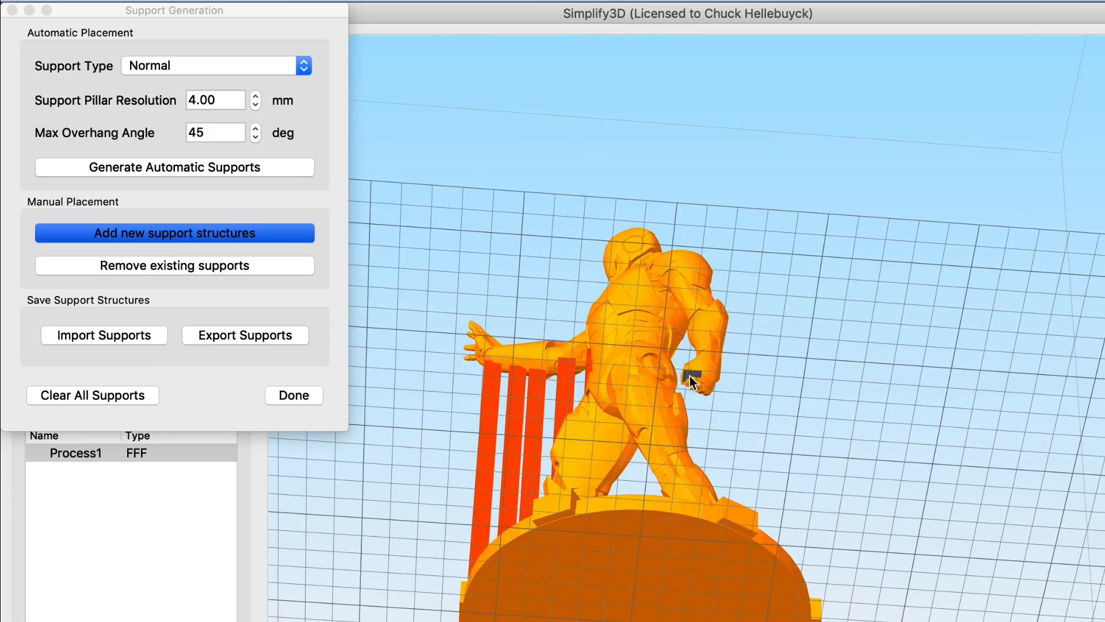
{"action": "left_click", "coordinate": [695, 380]}
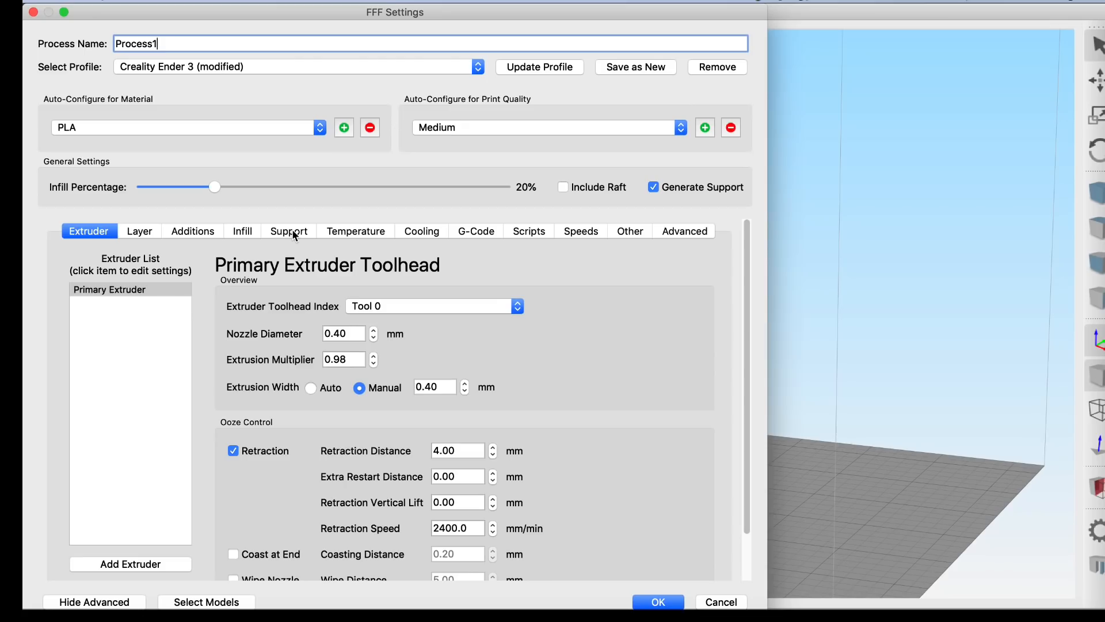
{"action": "left_click", "coordinate": [289, 230]}
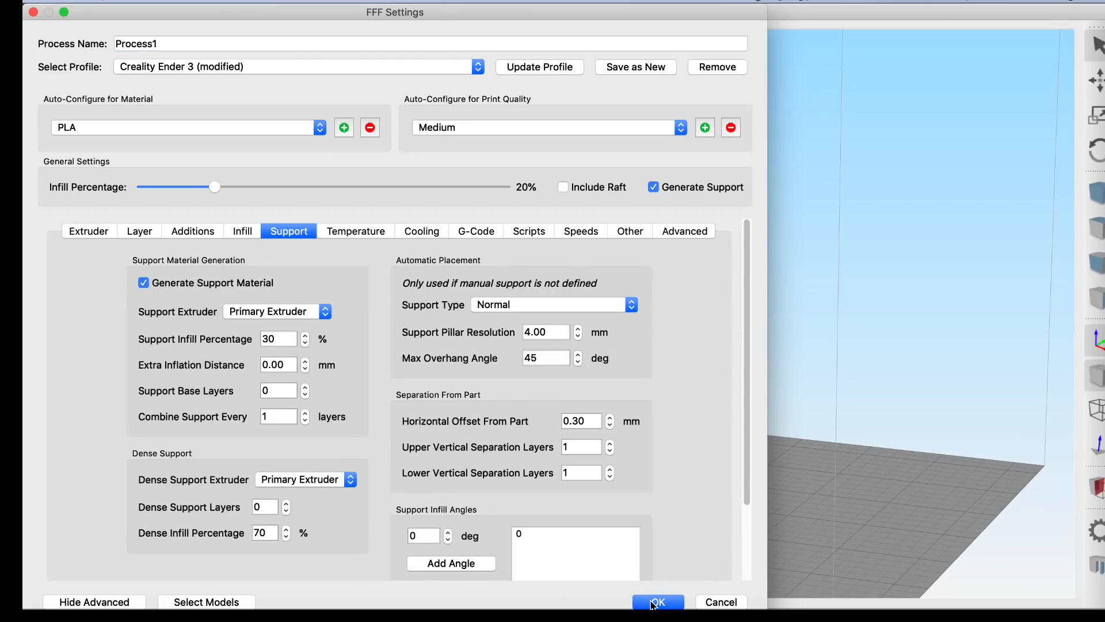
{"action": "left_click", "coordinate": [657, 602]}
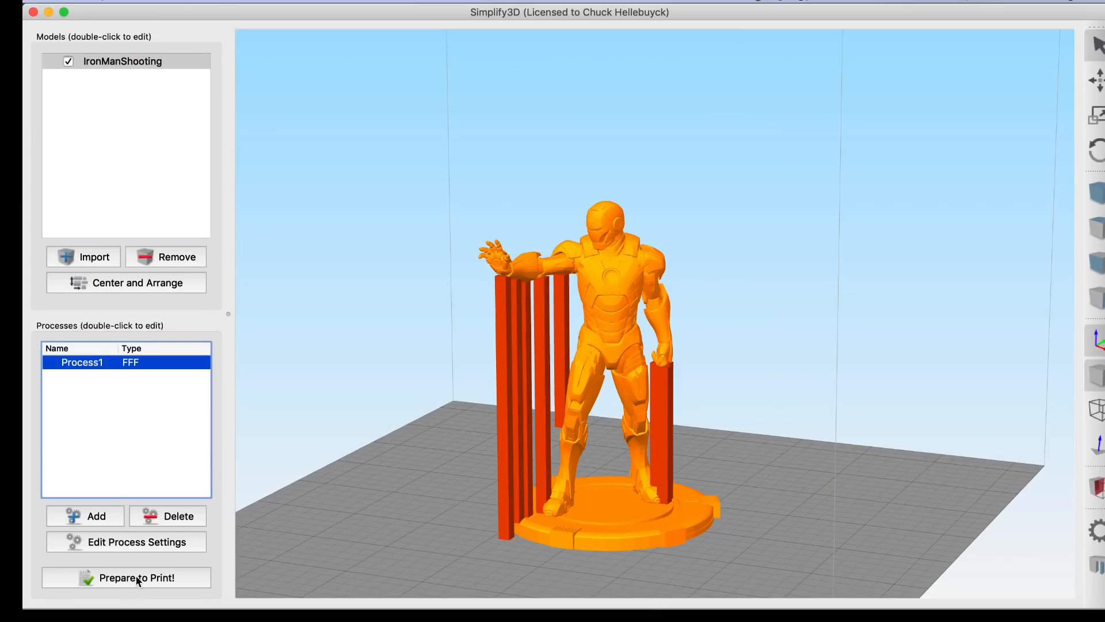
{"action": "mouse_move", "coordinate": [433, 426]}
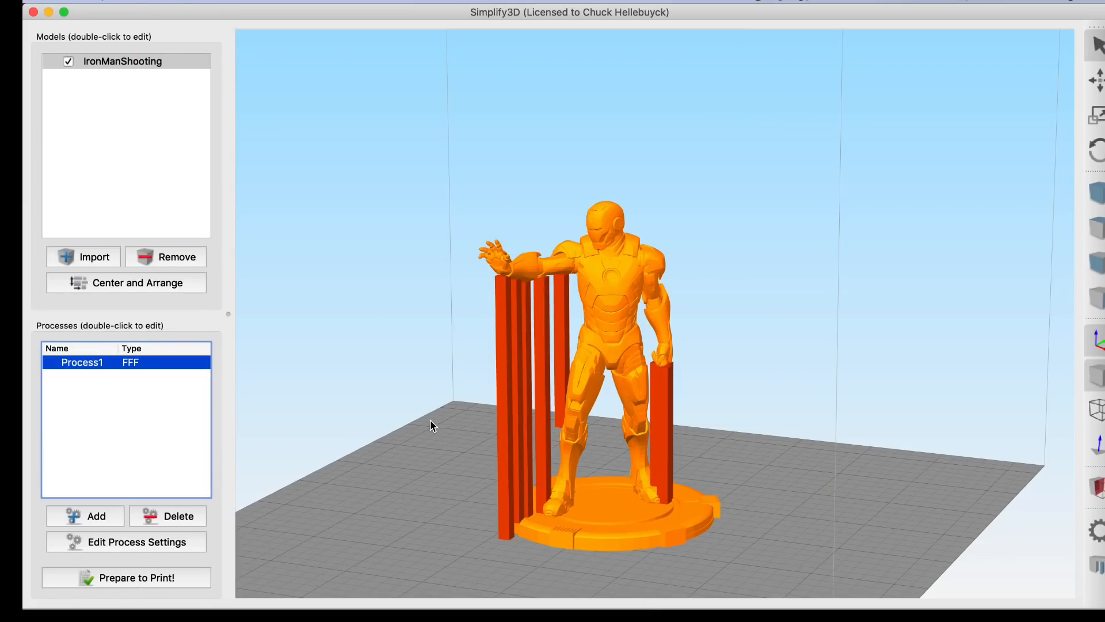
{"action": "left_click", "coordinate": [126, 578]}
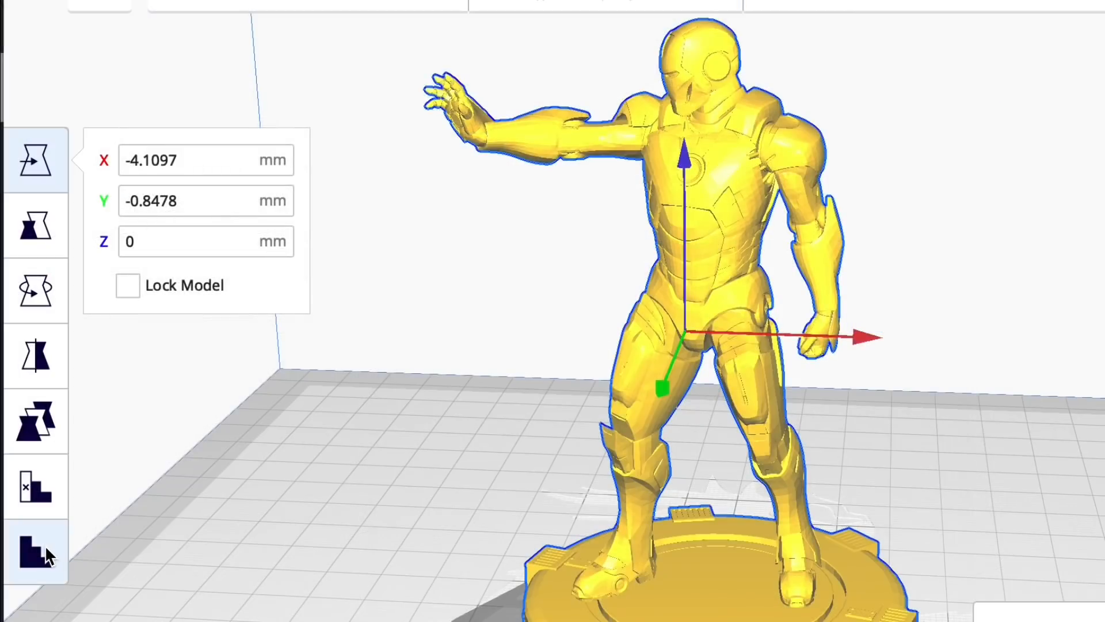
{"action": "mouse_move", "coordinate": [37, 553]}
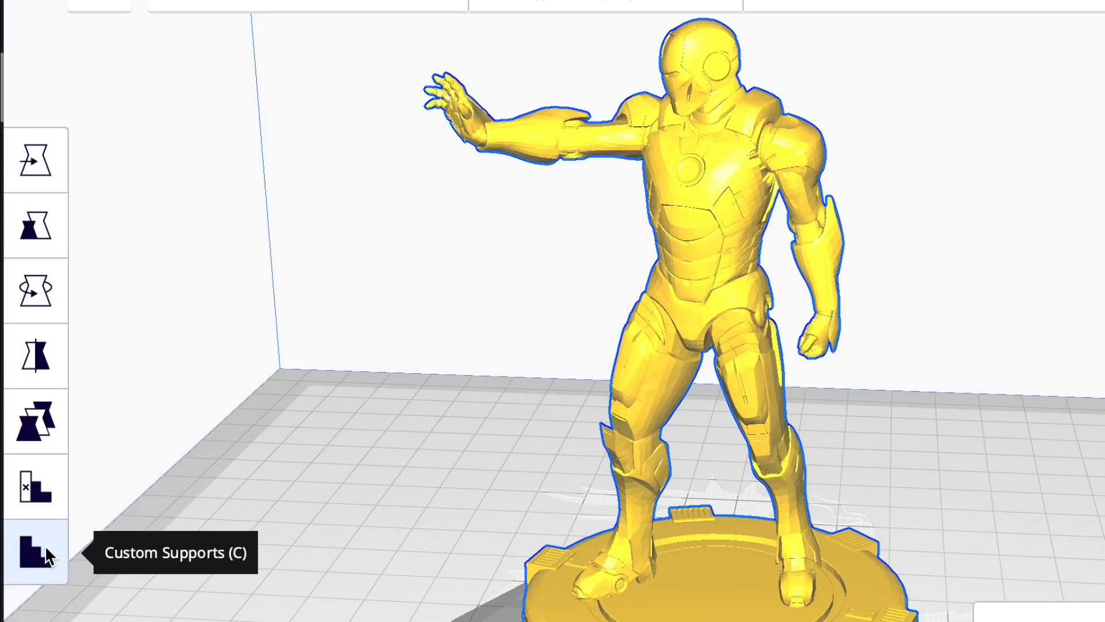
{"action": "mouse_move", "coordinate": [844, 438]}
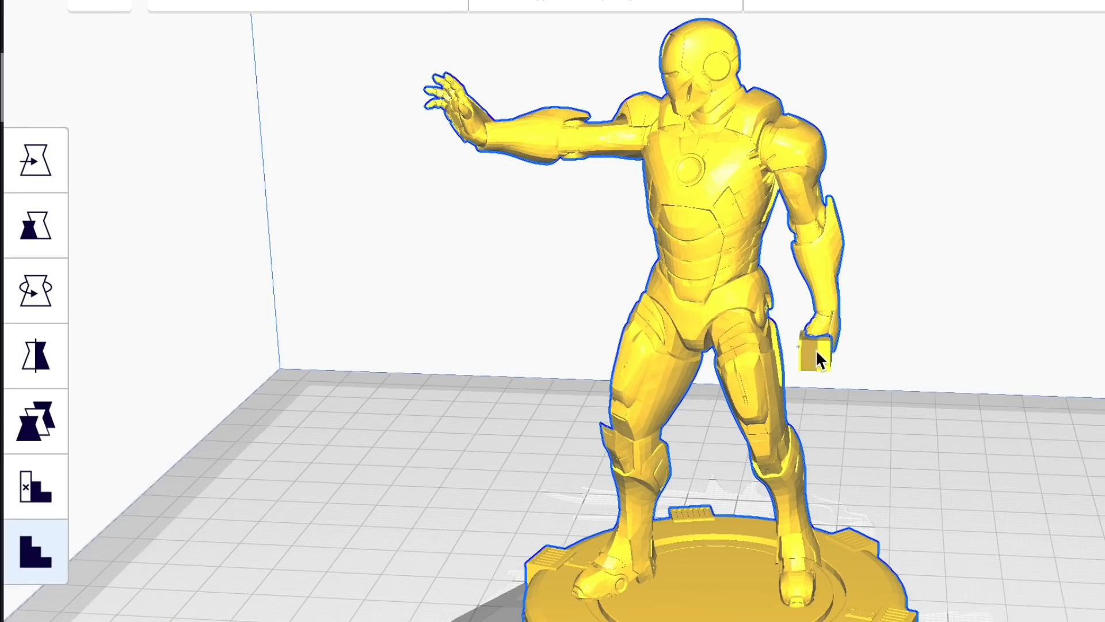
{"action": "mouse_move", "coordinate": [706, 358]}
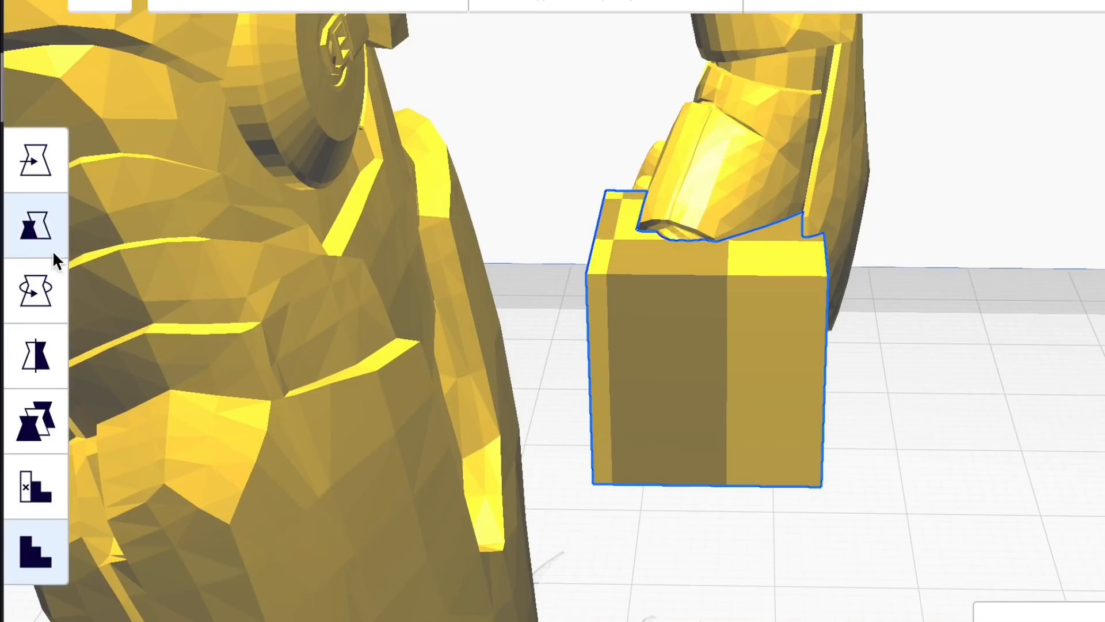
Scale the Cura support cube to 400% and move it under the arm.
{"action": "left_click", "coordinate": [34, 225]}
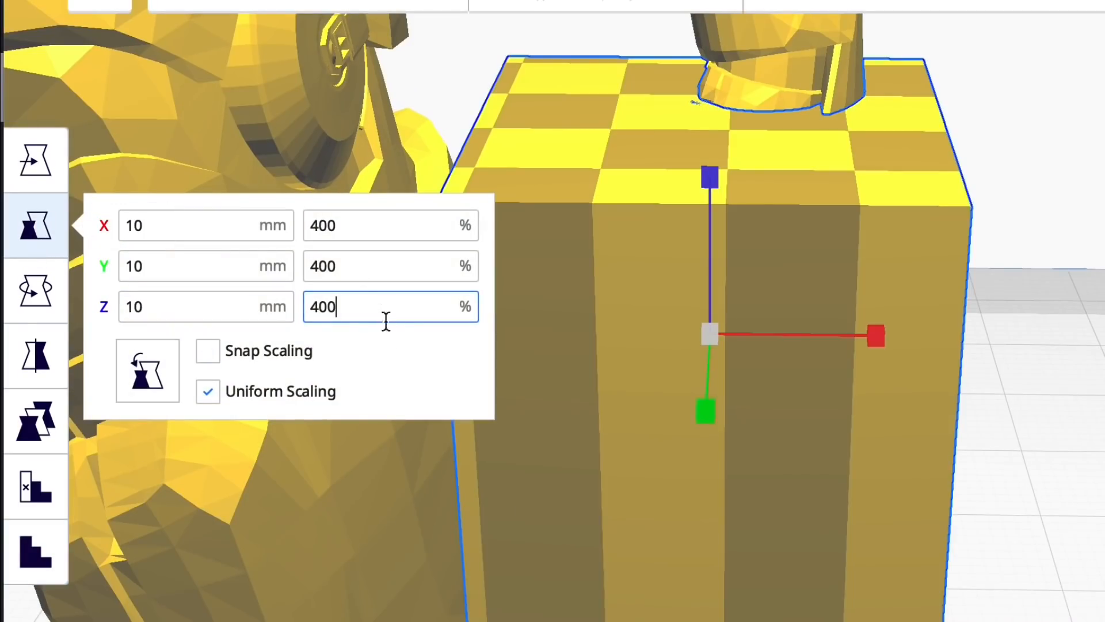
{"action": "left_click", "coordinate": [35, 159]}
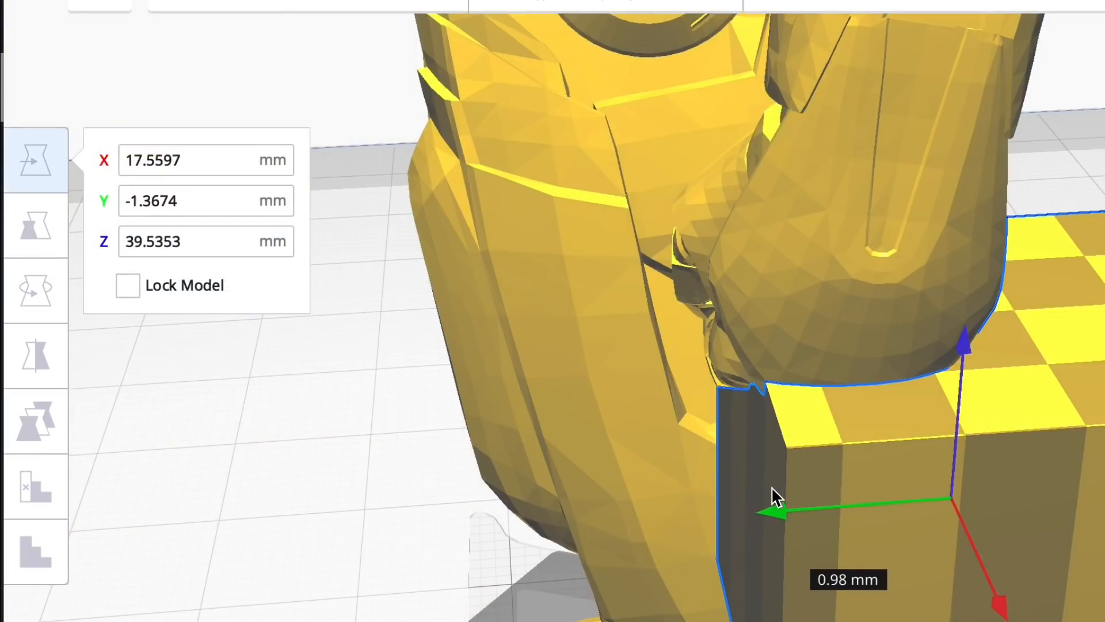
{"action": "left_click", "coordinate": [37, 226]}
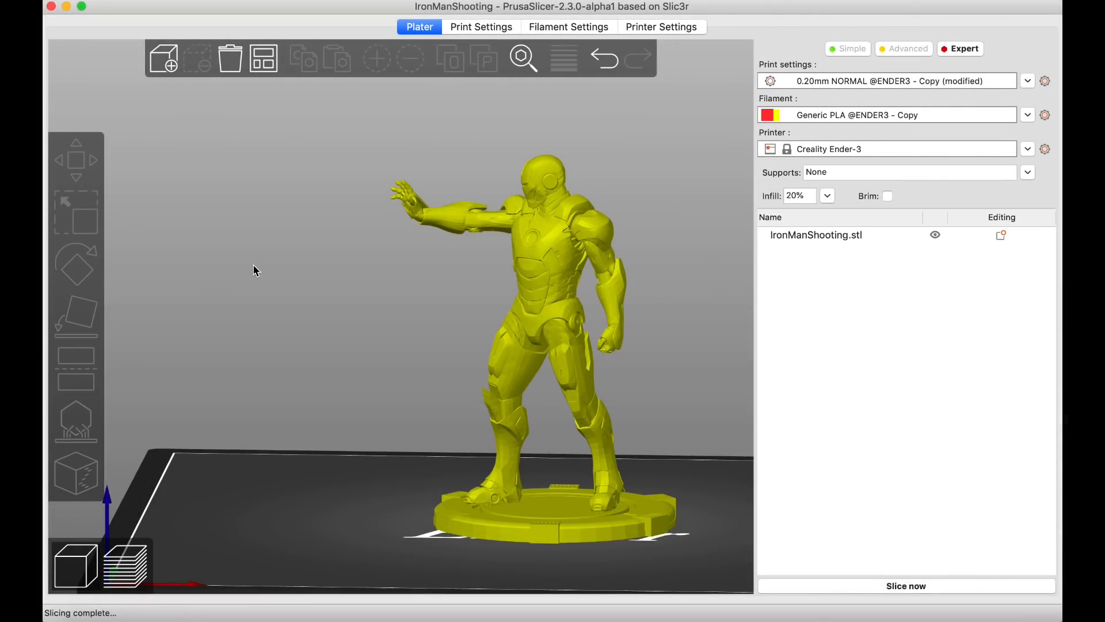
Select the Iron Man model and start PrusaSlicer's FDM support painting tool.
{"action": "left_click", "coordinate": [532, 267]}
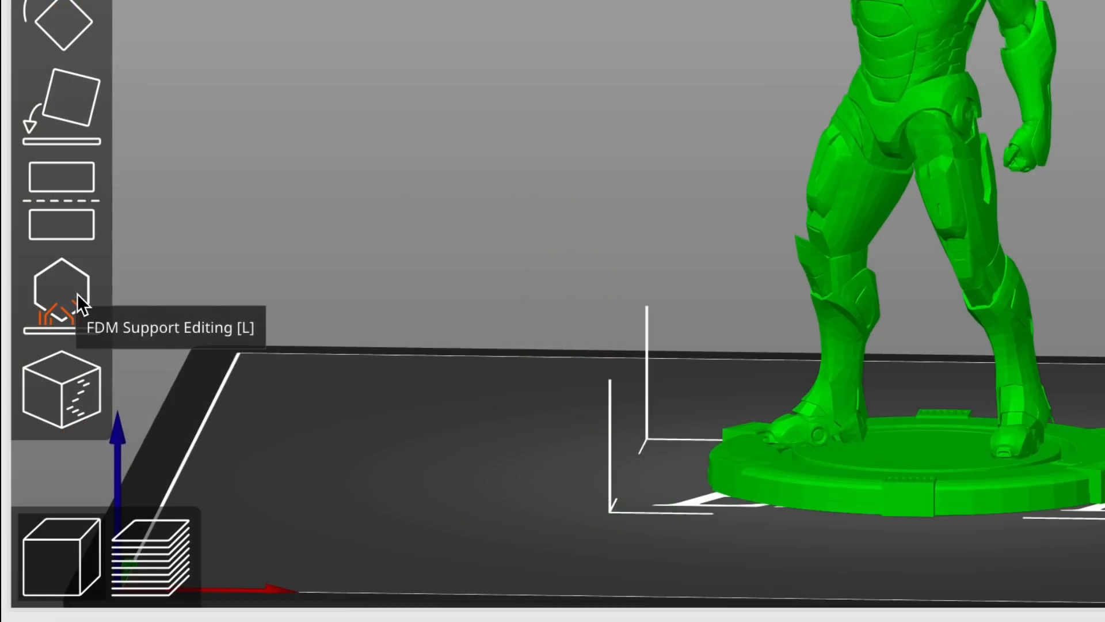
{"action": "left_click", "coordinate": [62, 294]}
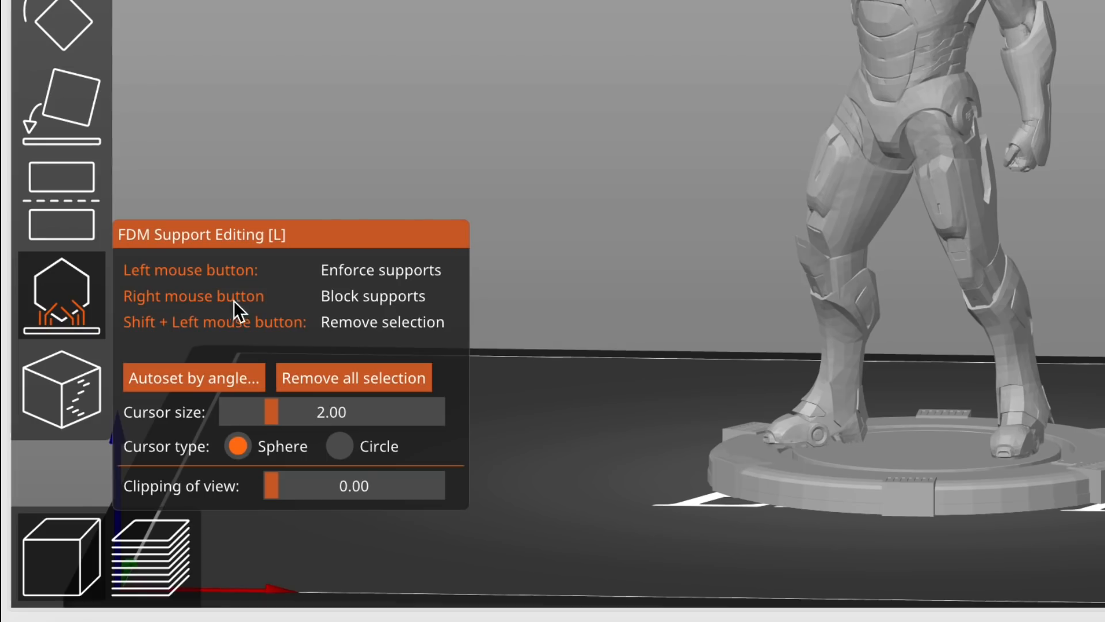
{"action": "mouse_move", "coordinate": [352, 347]}
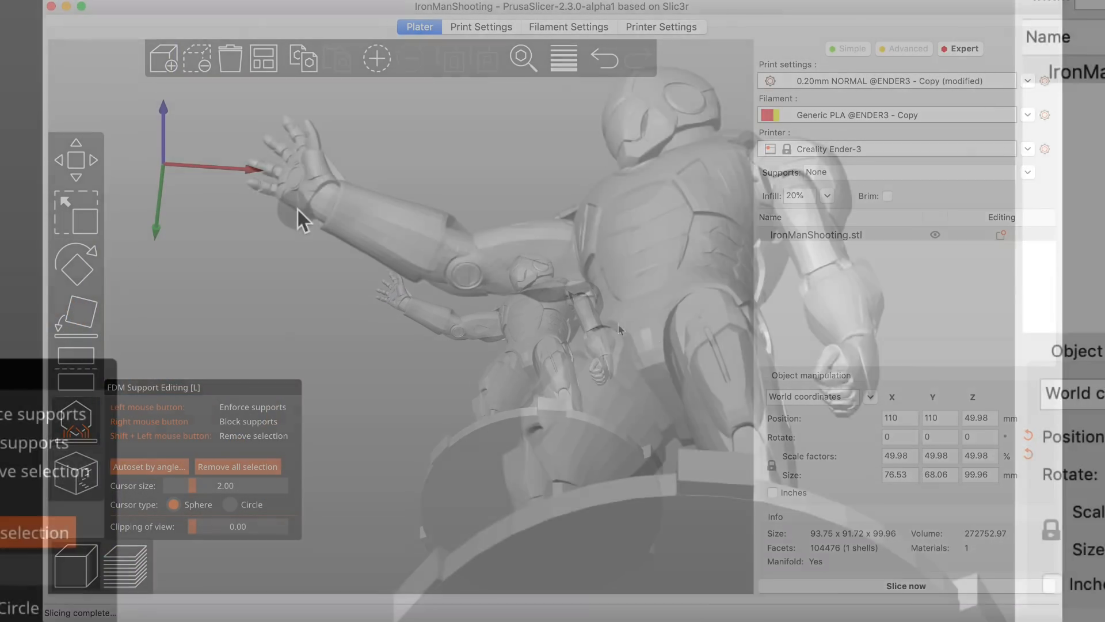
Paint enforced supports along the outstretched arm and over the lowered fist.
{"action": "left_click", "coordinate": [321, 204]}
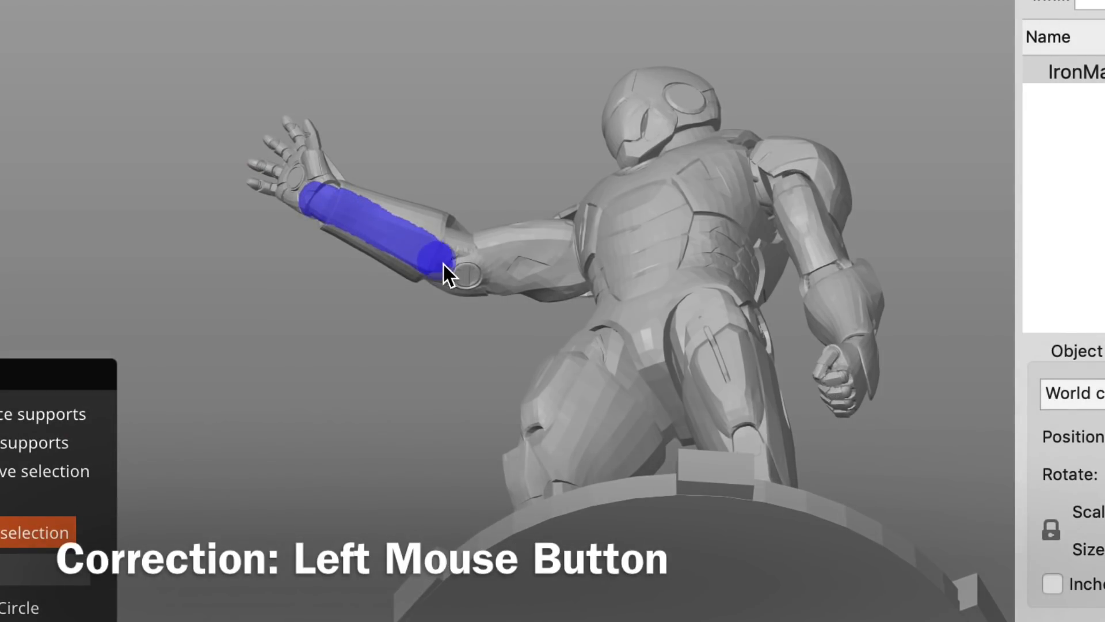
{"action": "left_click_drag", "start_coordinate": [452, 271], "coordinate": [564, 282]}
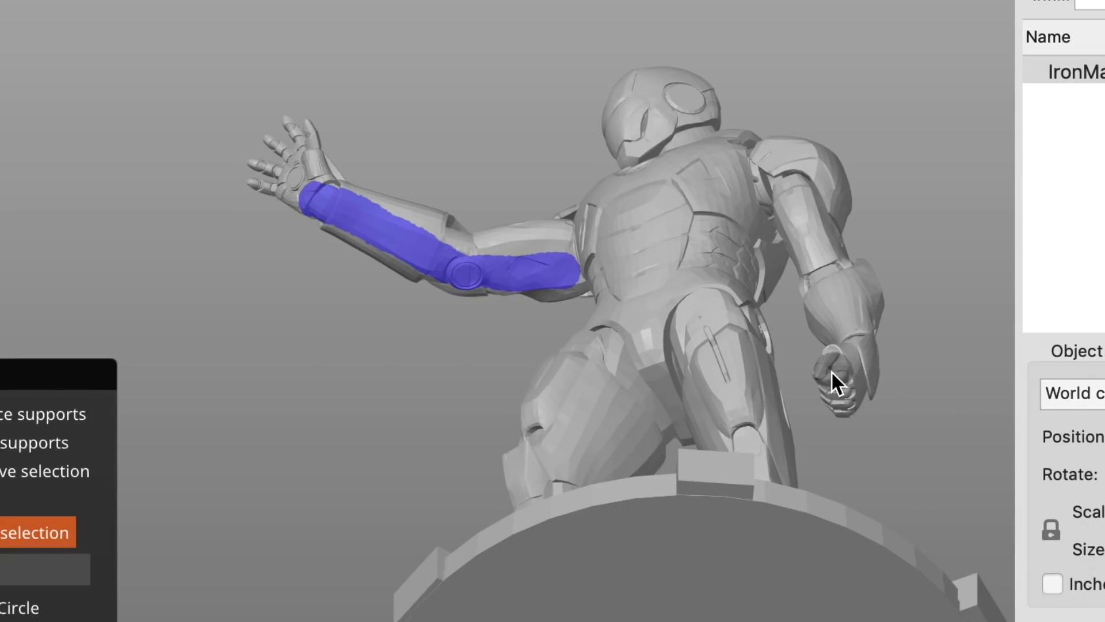
{"action": "left_click", "coordinate": [846, 380]}
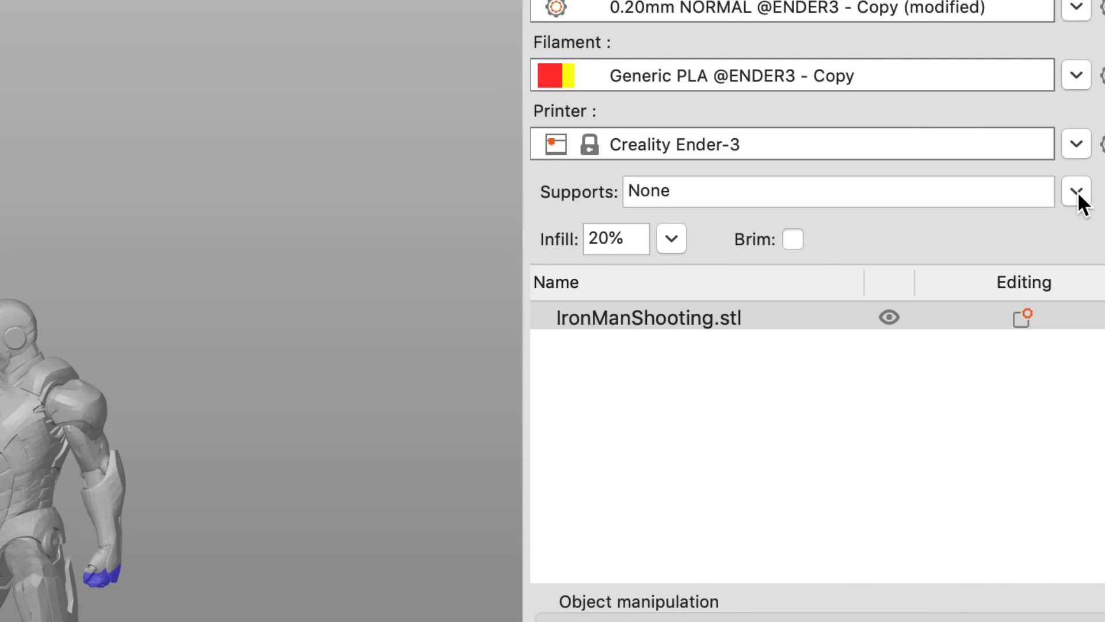
Set supports to 'For support enforcers only' and slice the model.
{"action": "left_click", "coordinate": [1076, 191]}
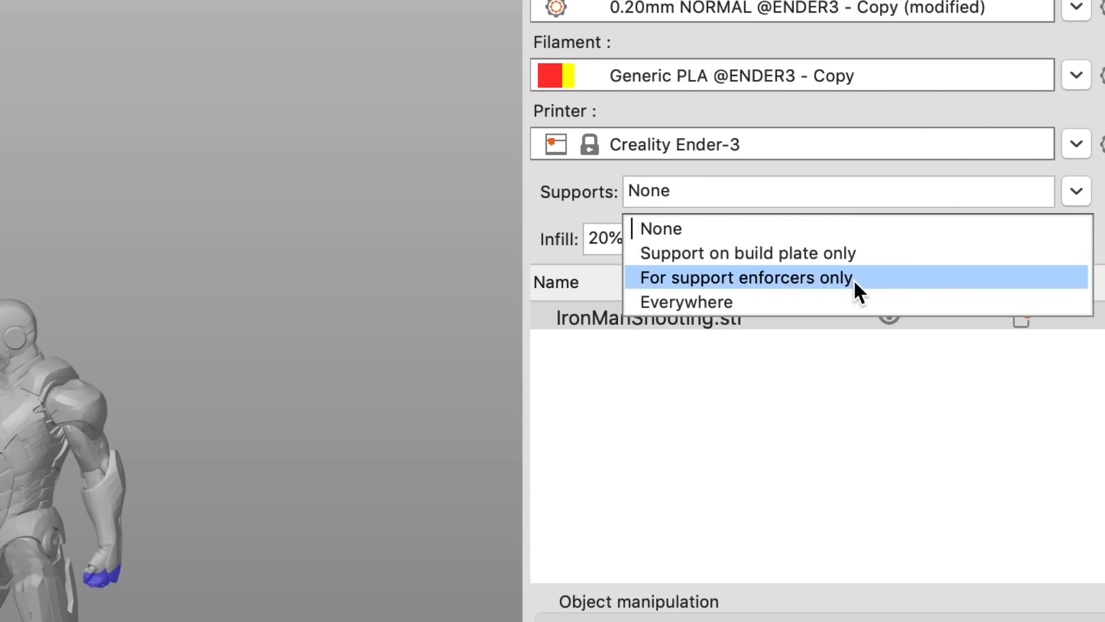
{"action": "left_click", "coordinate": [745, 277]}
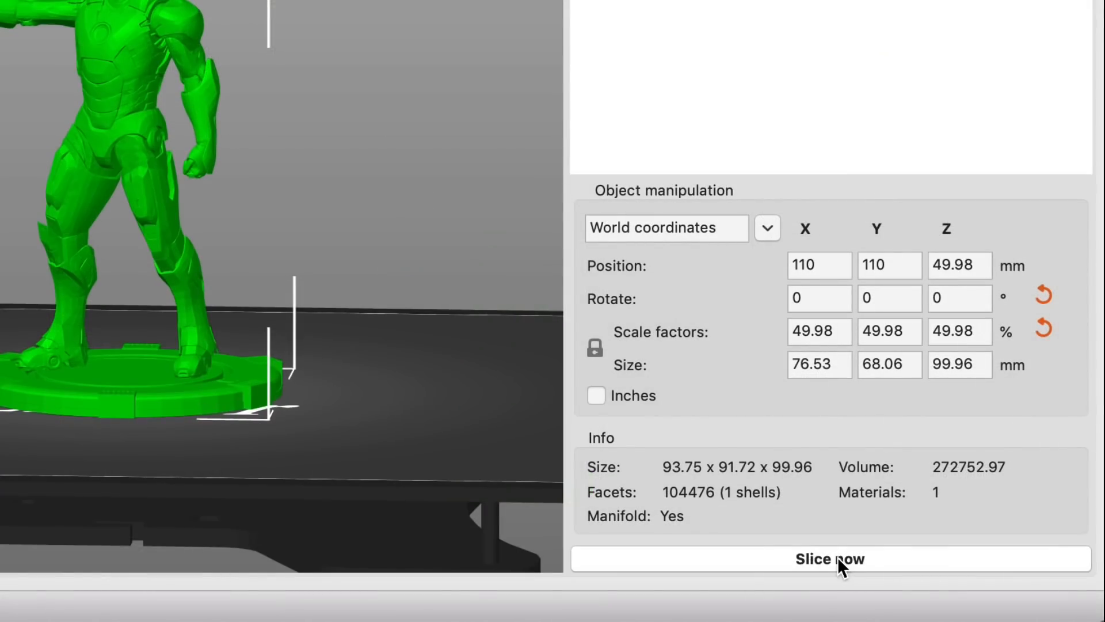
{"action": "left_click", "coordinate": [830, 558]}
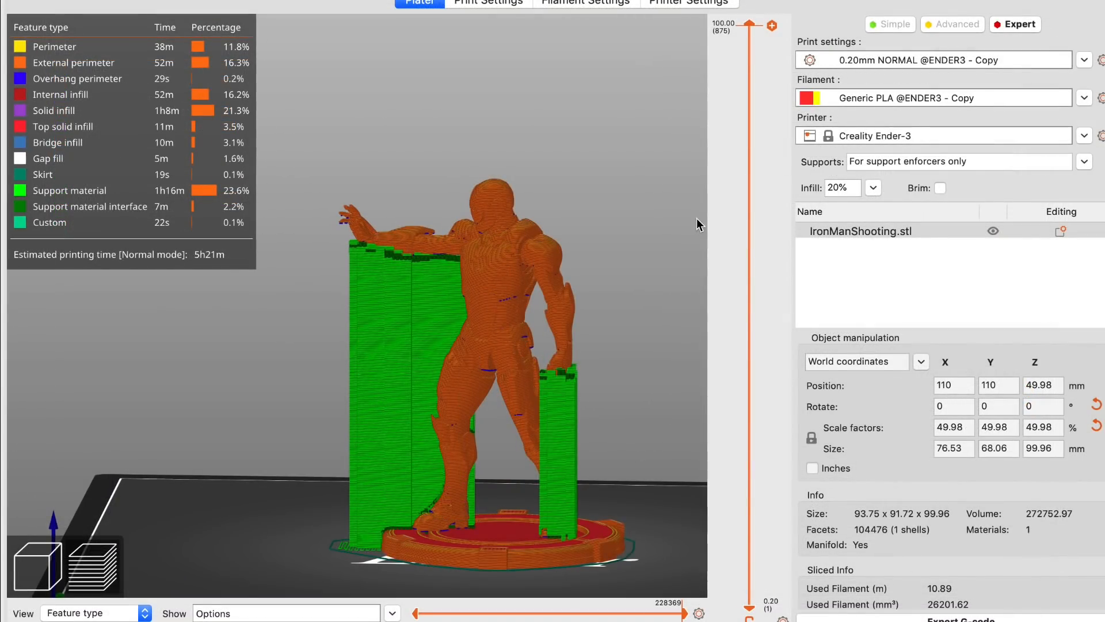
Step the layer slider through the preview to inspect support tops under the fist and arm.
{"action": "left_click_drag", "start_coordinate": [749, 25], "coordinate": [749, 53]}
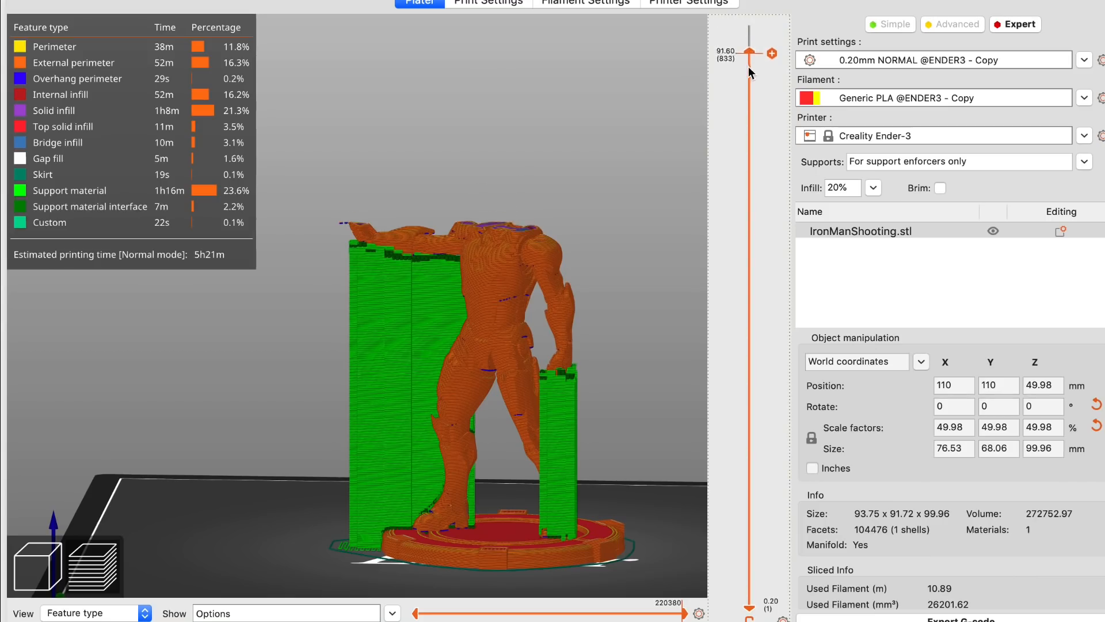
{"action": "left_click_drag", "start_coordinate": [750, 53], "coordinate": [750, 155]}
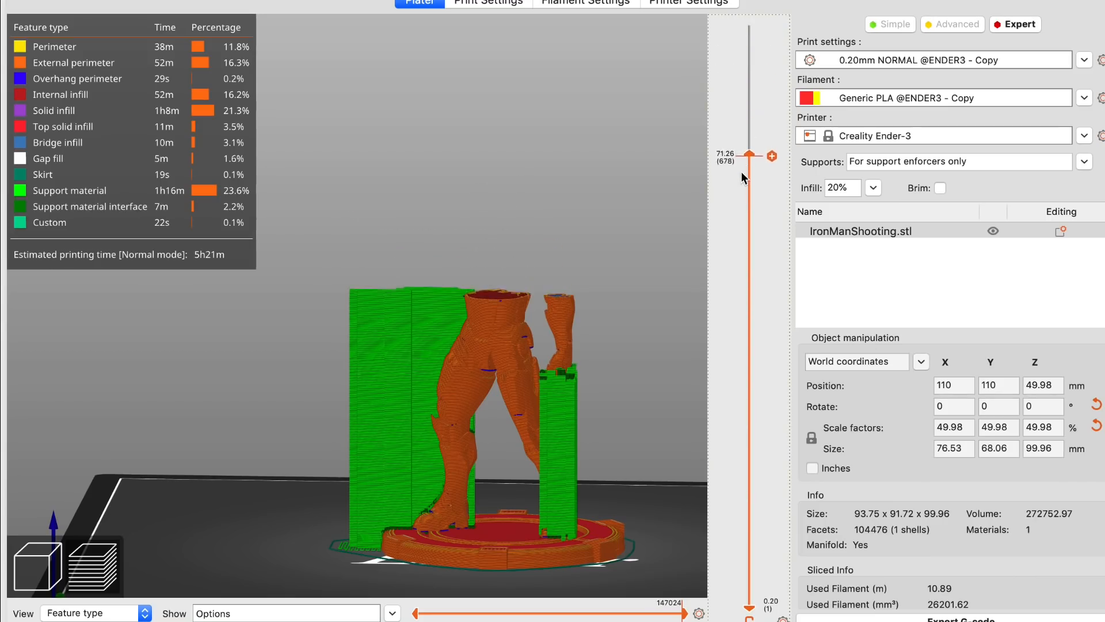
{"action": "left_click_drag", "start_coordinate": [750, 155], "coordinate": [750, 299]}
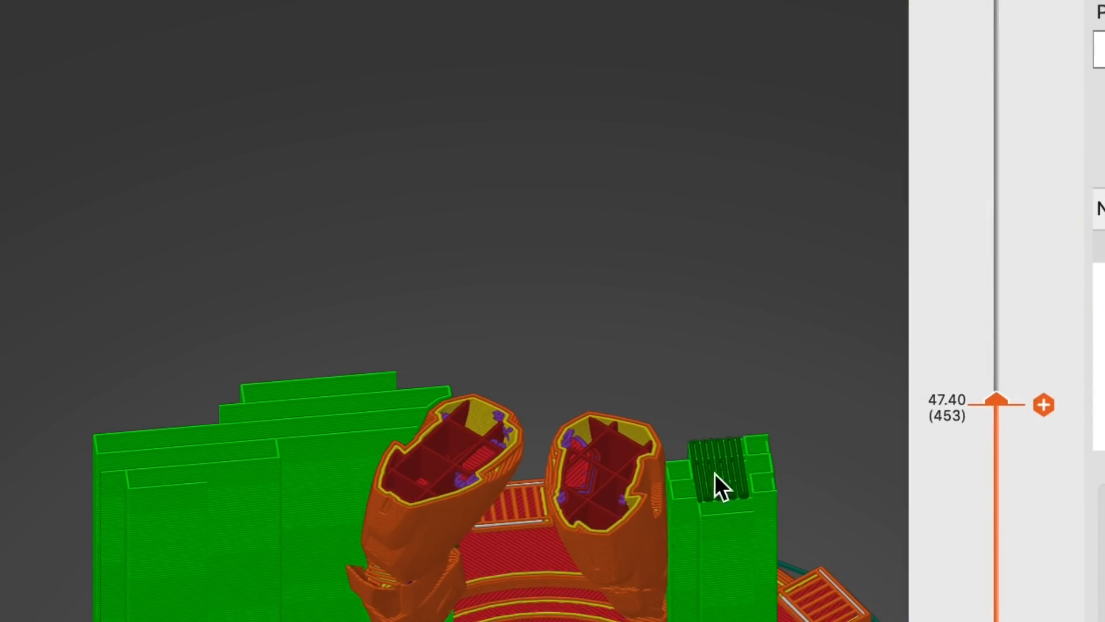
{"action": "left_click_drag", "start_coordinate": [997, 403], "coordinate": [997, 392]}
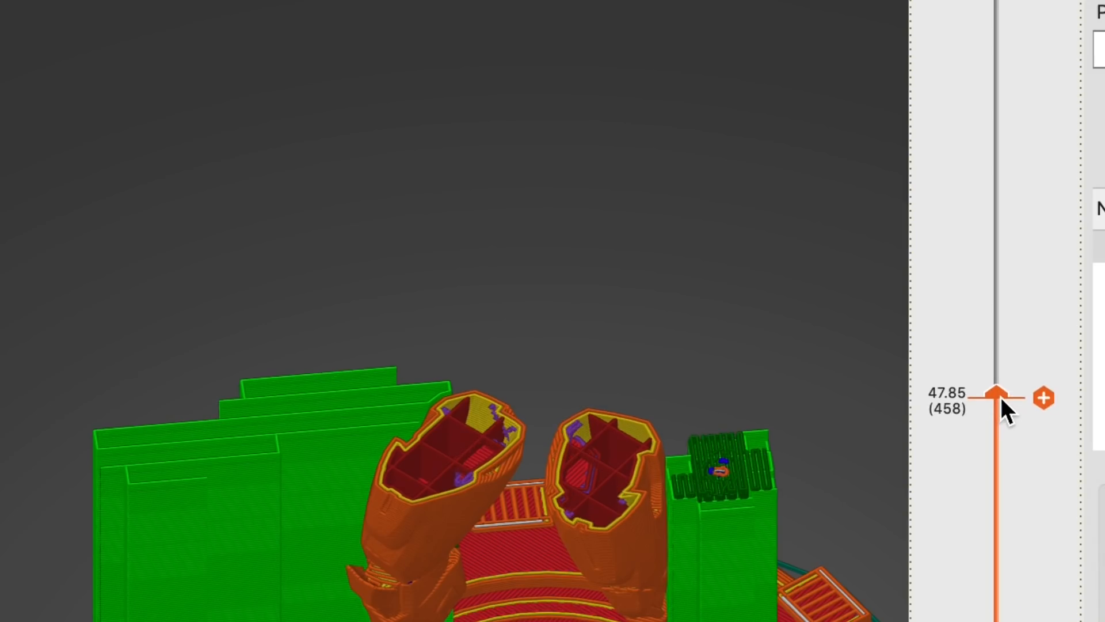
{"action": "left_click_drag", "start_coordinate": [998, 405], "coordinate": [997, 376]}
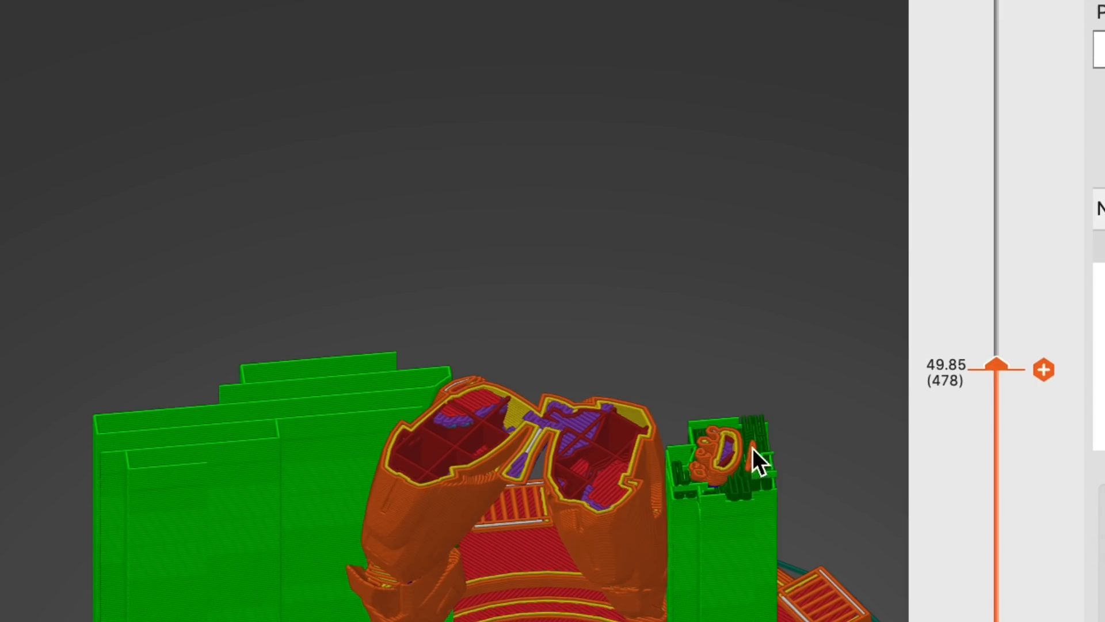
{"action": "left_click_drag", "start_coordinate": [998, 368], "coordinate": [999, 324]}
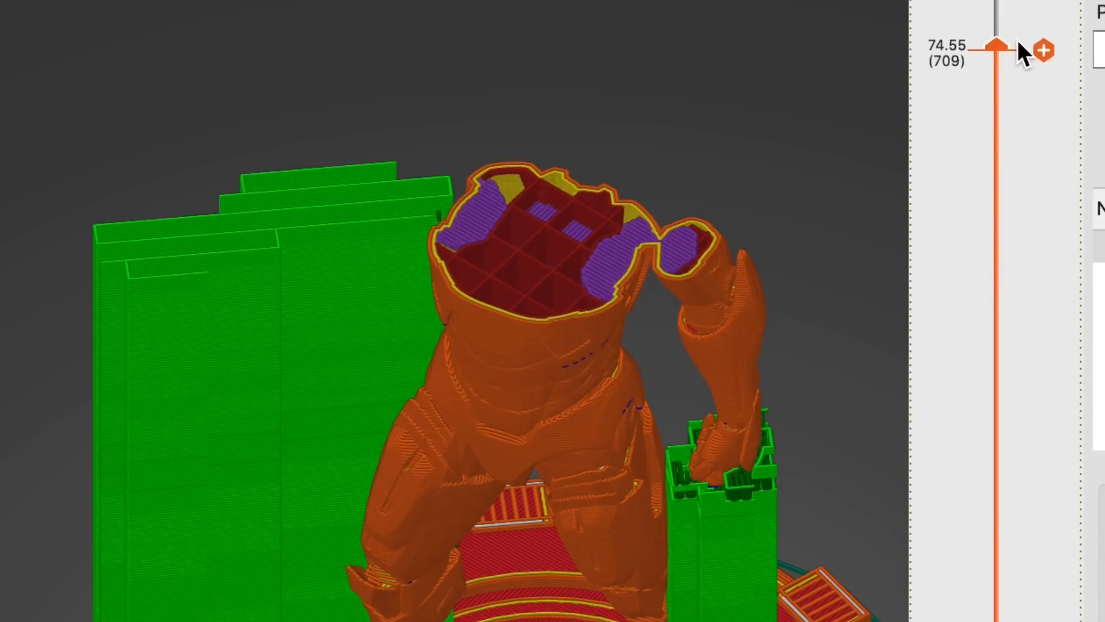
{"action": "left_click_drag", "start_coordinate": [996, 47], "coordinate": [997, 21]}
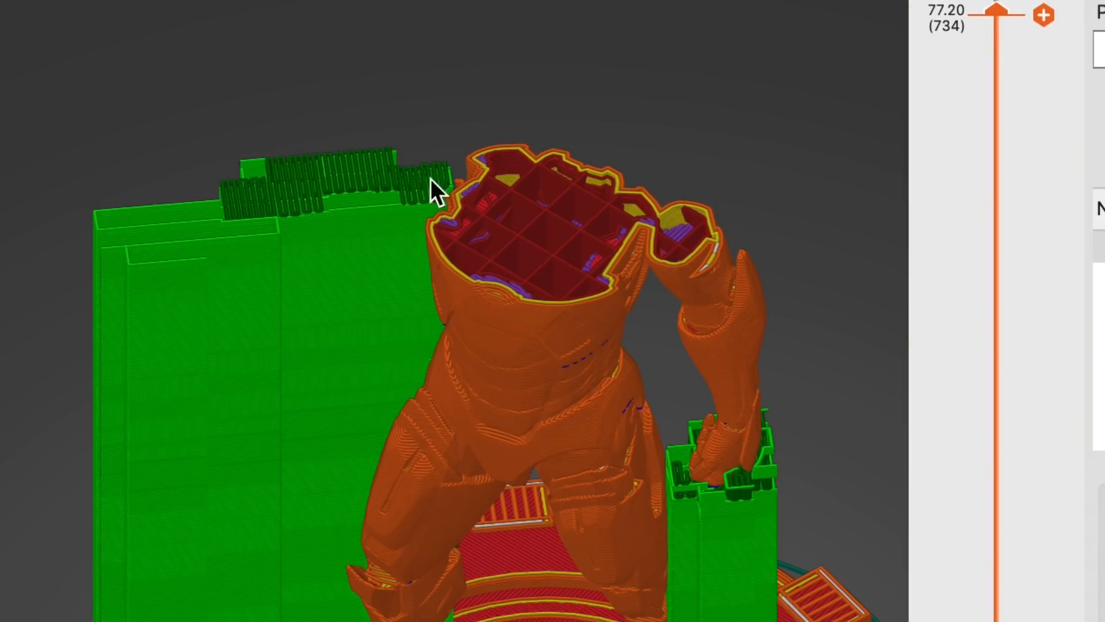